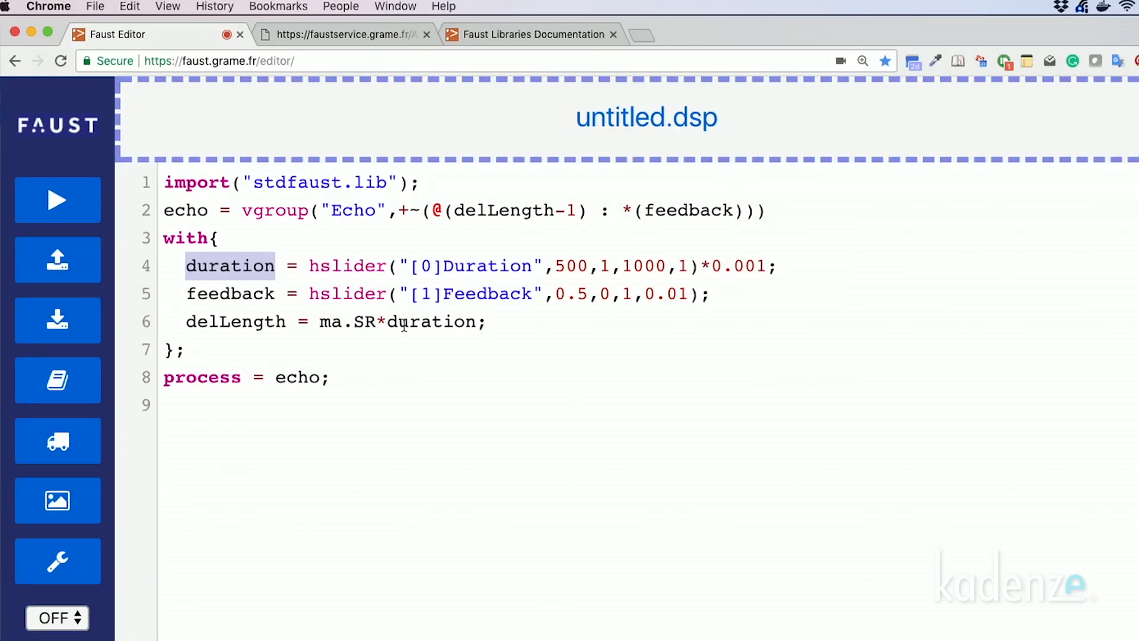
mouse_move(376, 339)
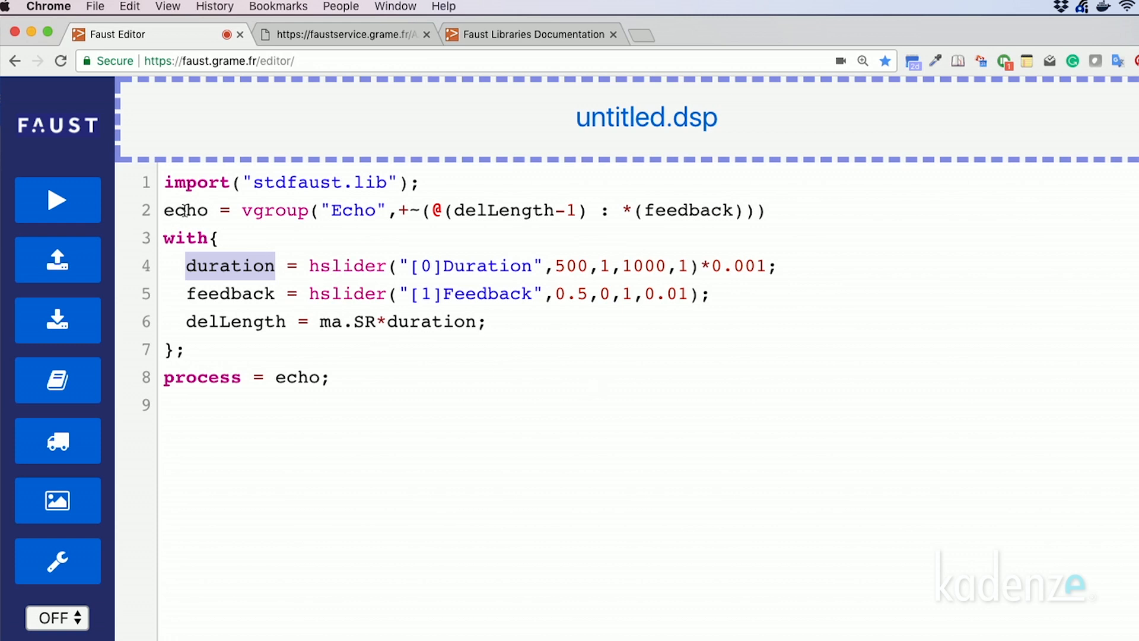
Inspect the delLength and duration variables in the echo code before running it.
double_click(185, 211)
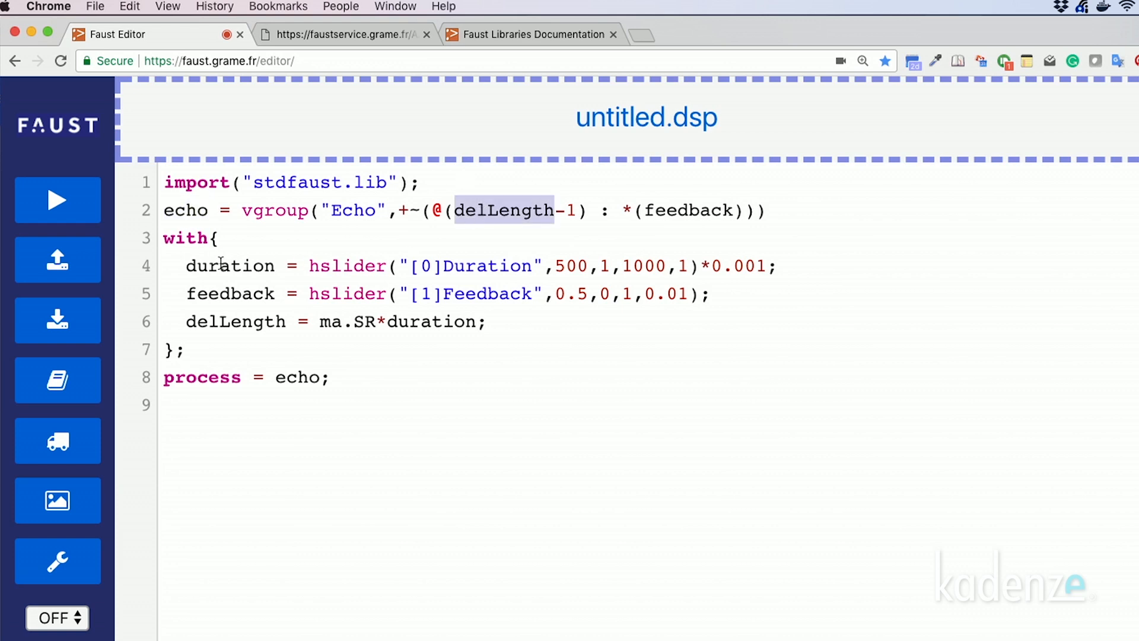
double_click(229, 265)
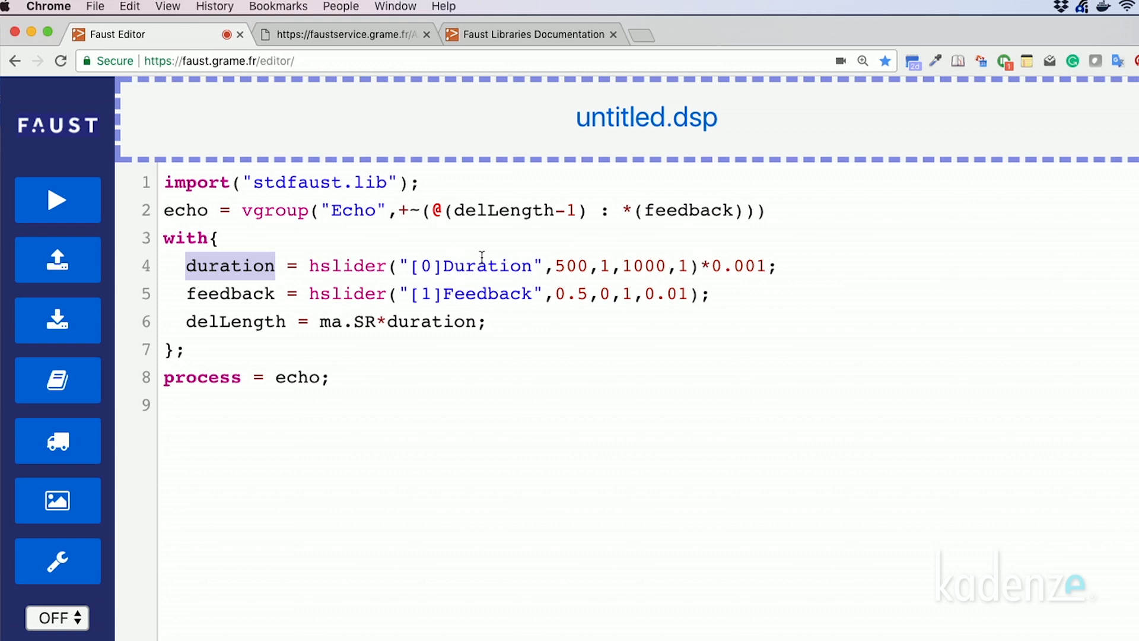
mouse_move(277, 322)
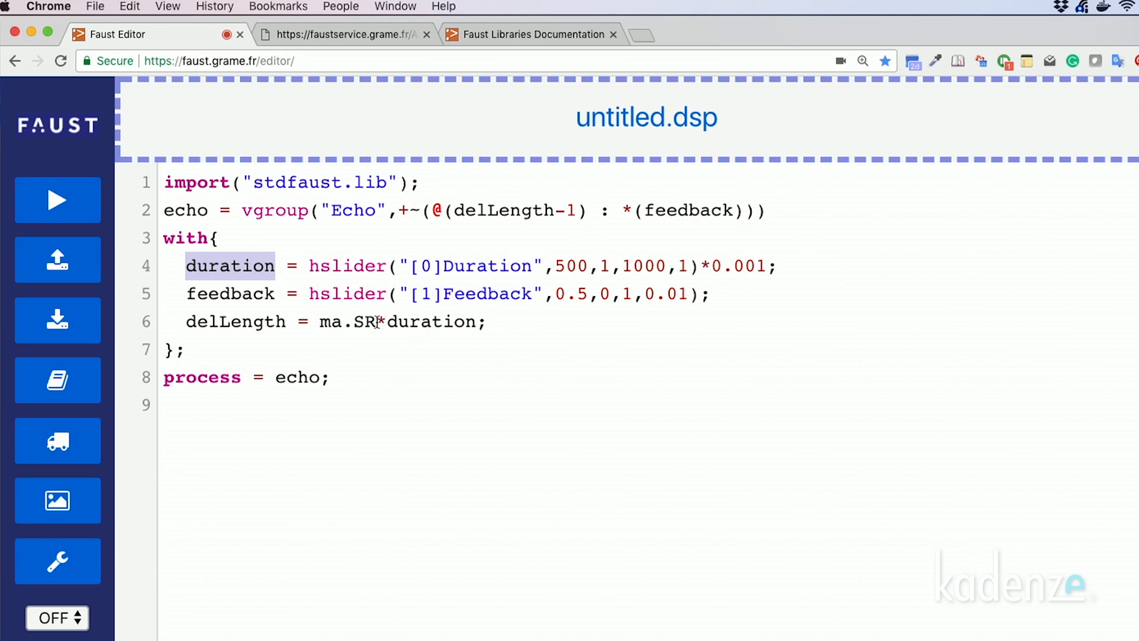
double_click(346, 322)
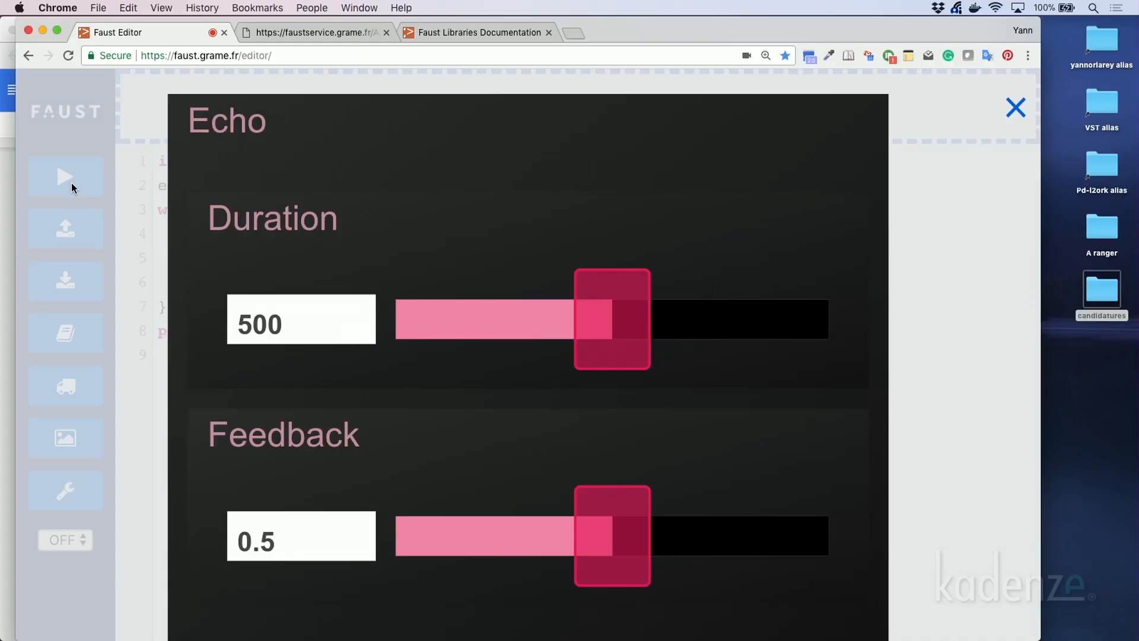
mouse_move(220, 335)
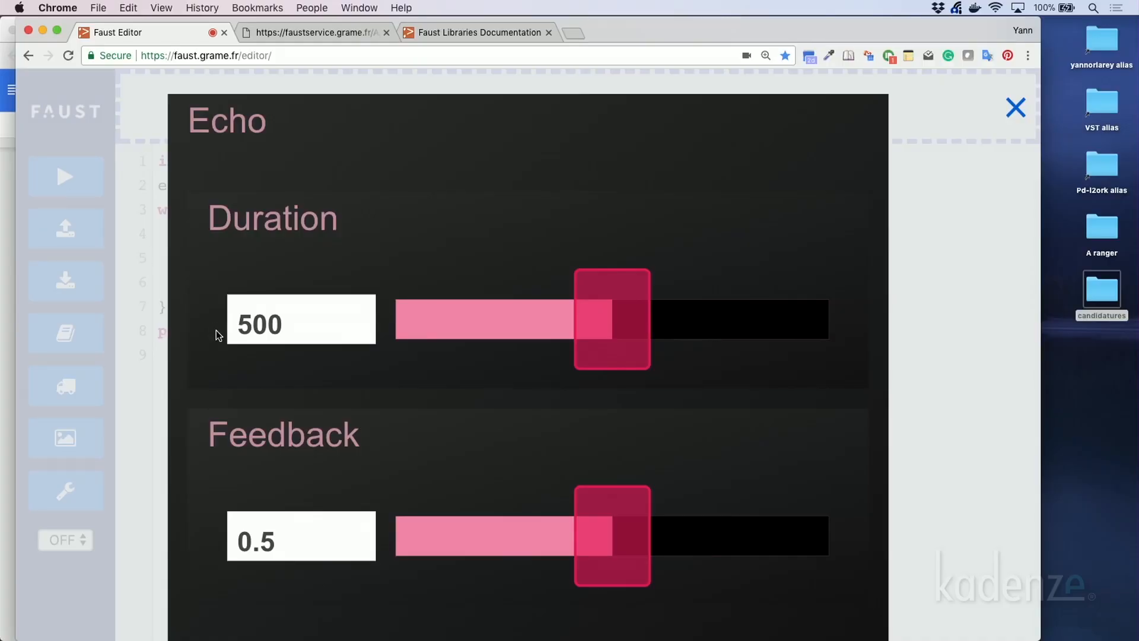
Raise the running echo's Feedback slider from 0.5 through 0.70 and 0.85 to 0.91.
left_click_drag(612, 536, 684, 537)
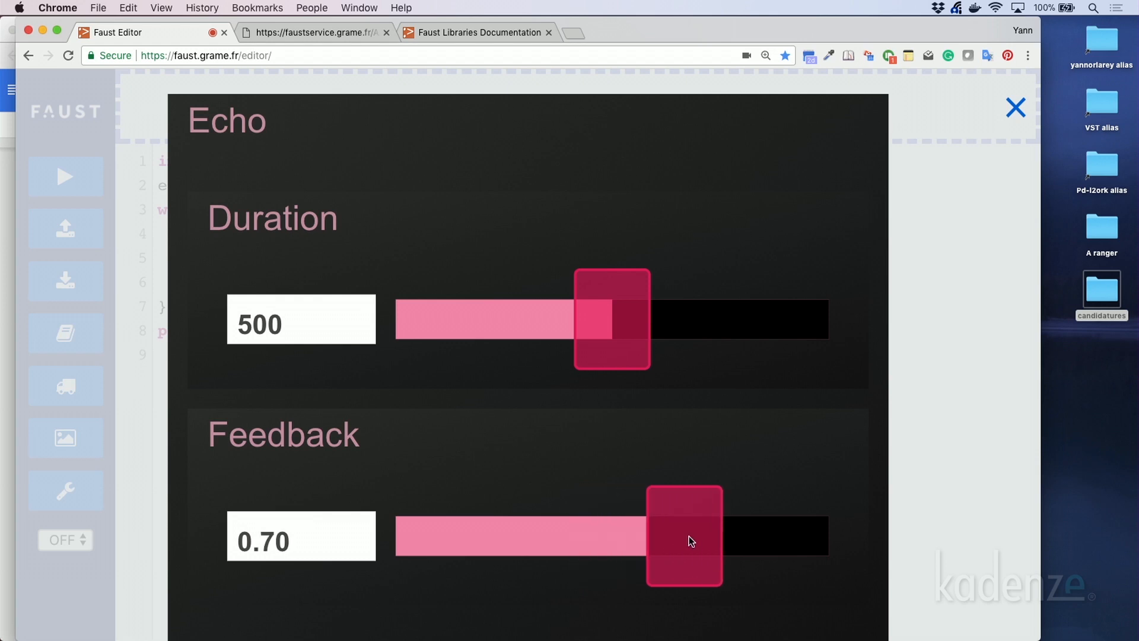
left_click_drag(683, 535, 739, 535)
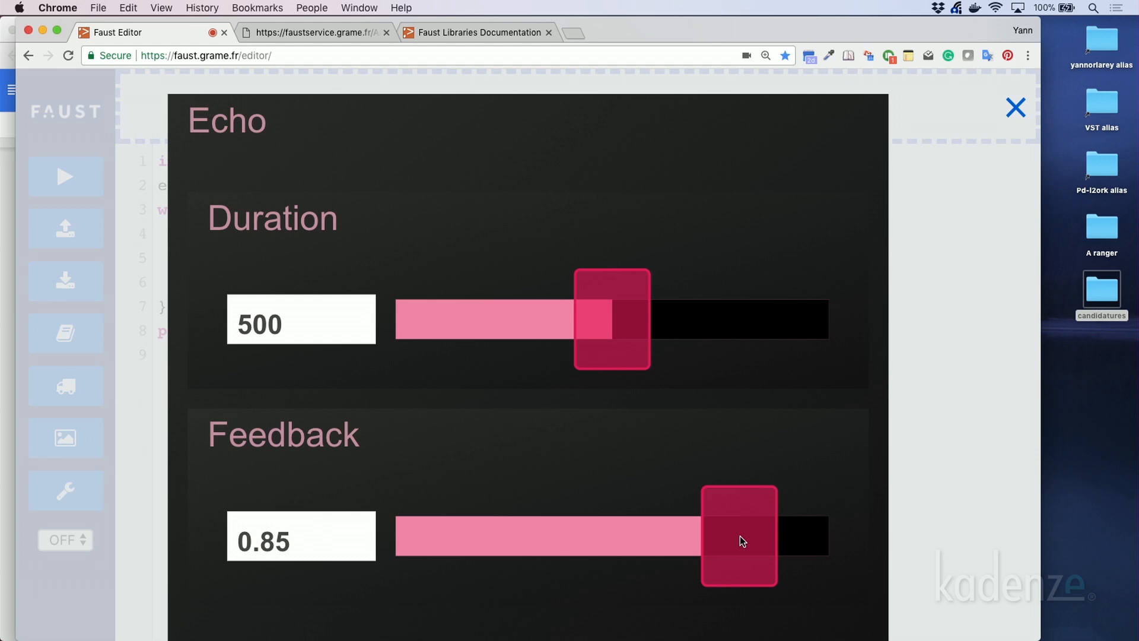
left_click_drag(739, 535, 759, 535)
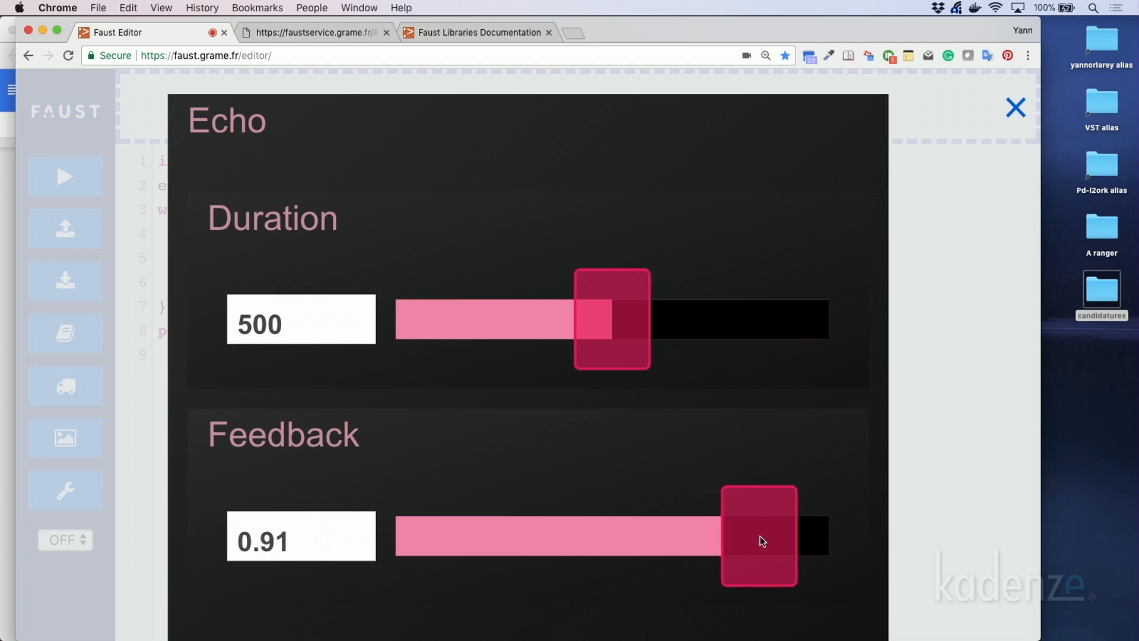
Sweep the echo Duration down from 479 through 74 to its minimum, then back up to 77.
left_click_drag(611, 319, 604, 319)
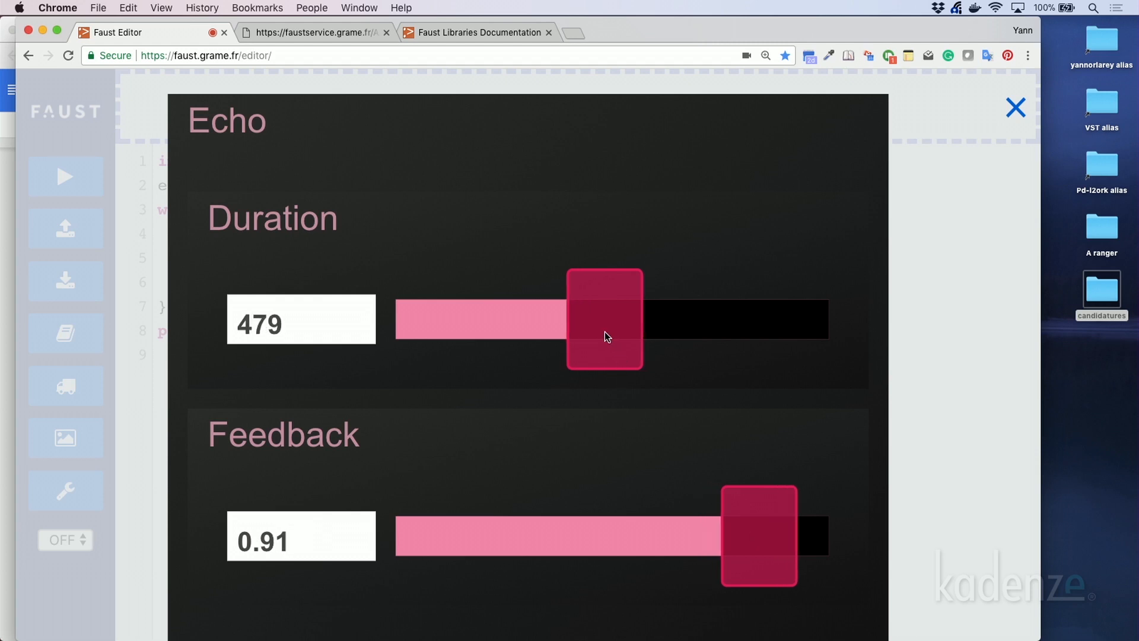
left_click_drag(604, 319, 513, 332)
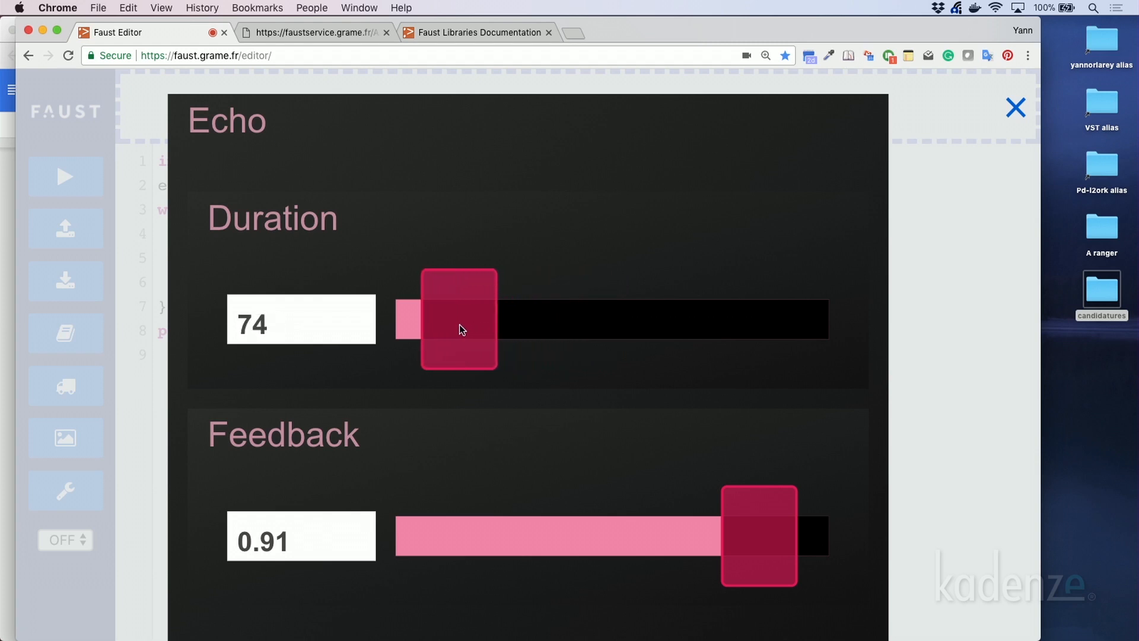
left_click_drag(458, 319, 432, 319)
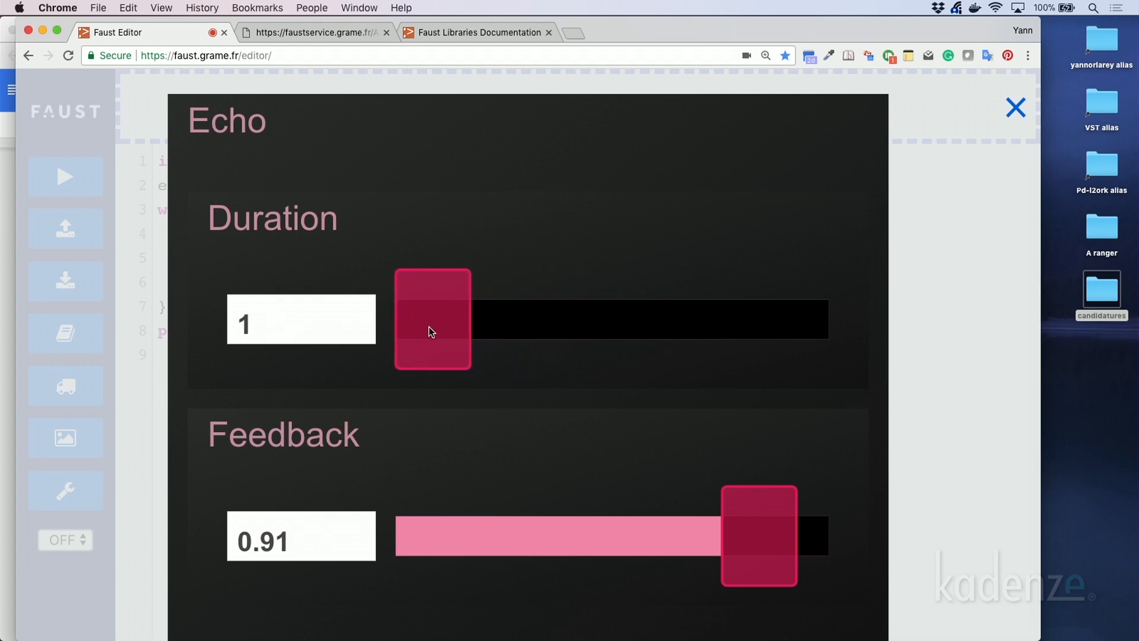
left_click_drag(432, 319, 436, 319)
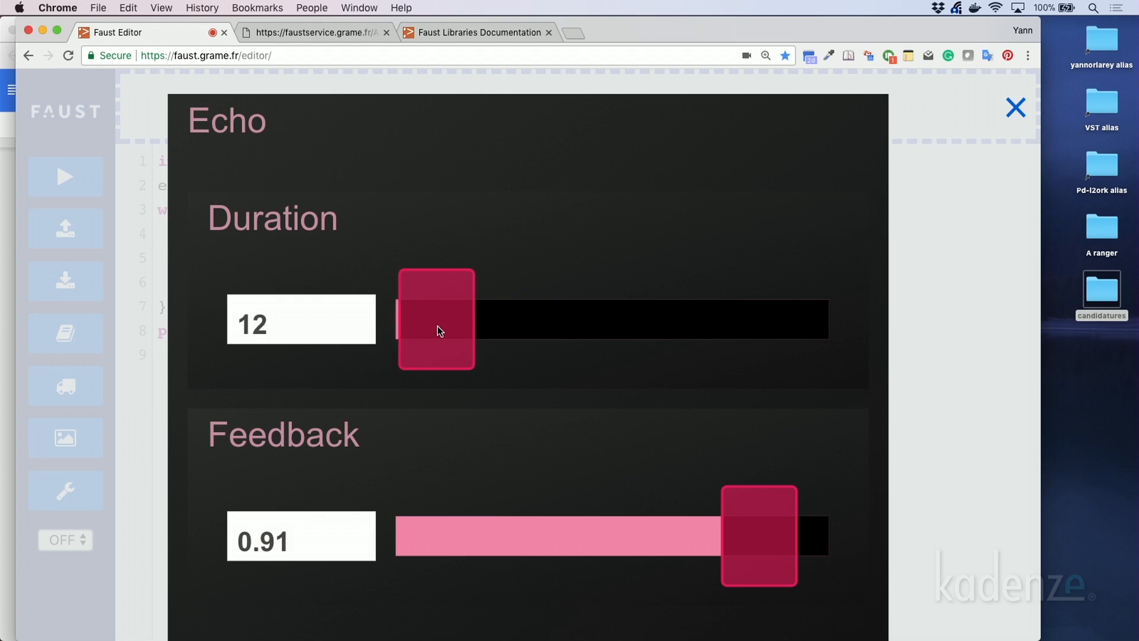
left_click_drag(435, 318, 460, 318)
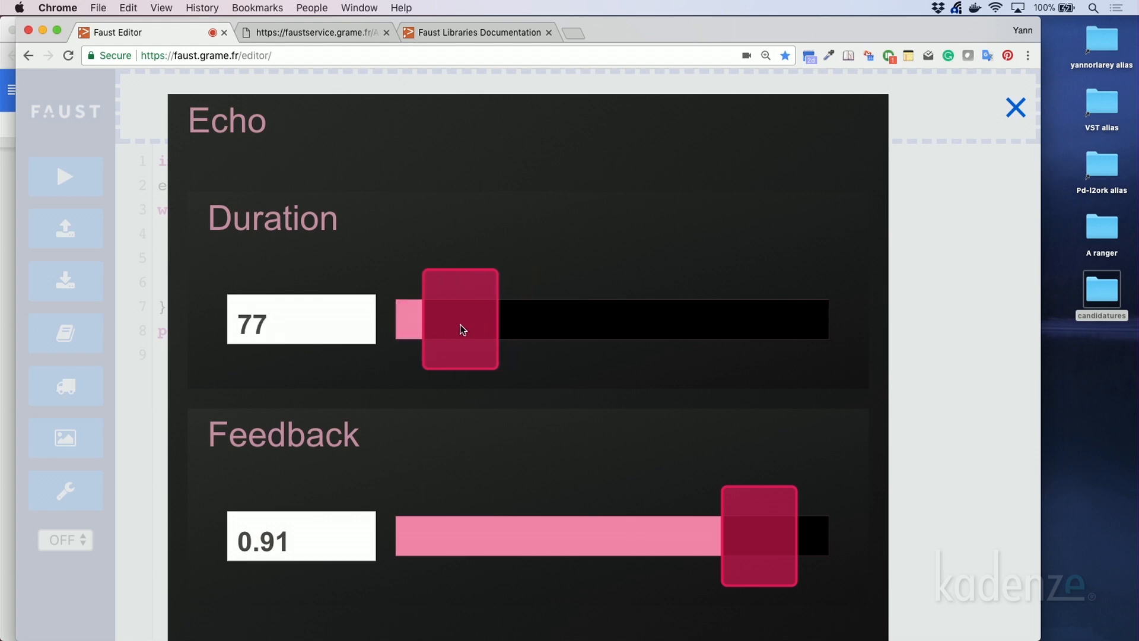
Sweep Duration up to 524, down to 150, then back through 299 to about 455.
left_click_drag(459, 320, 621, 320)
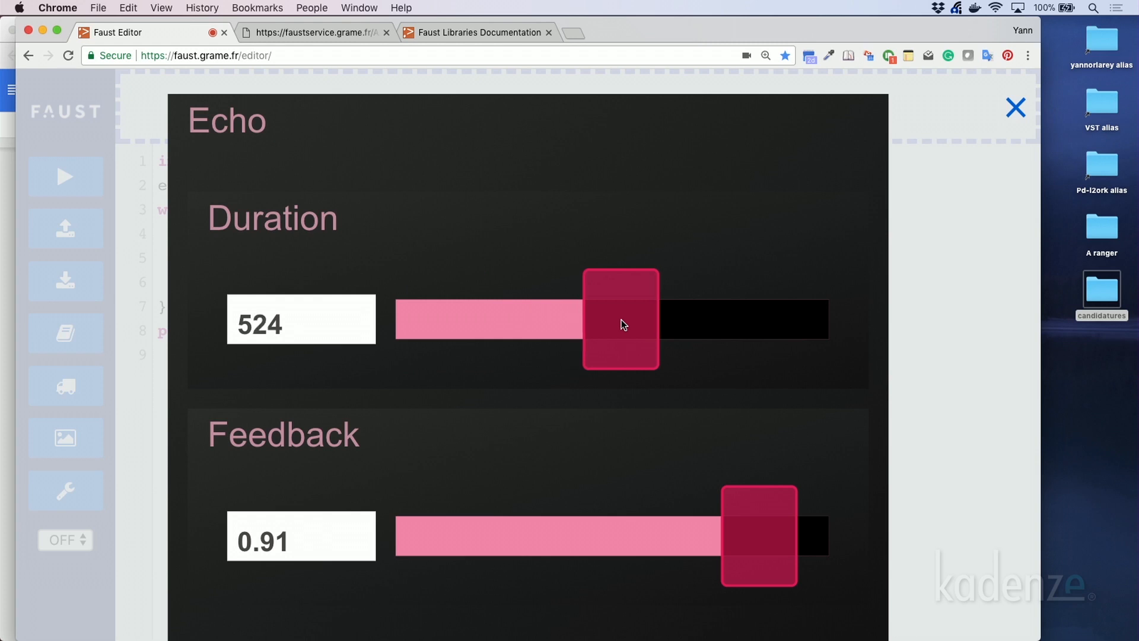
left_click_drag(619, 319, 486, 320)
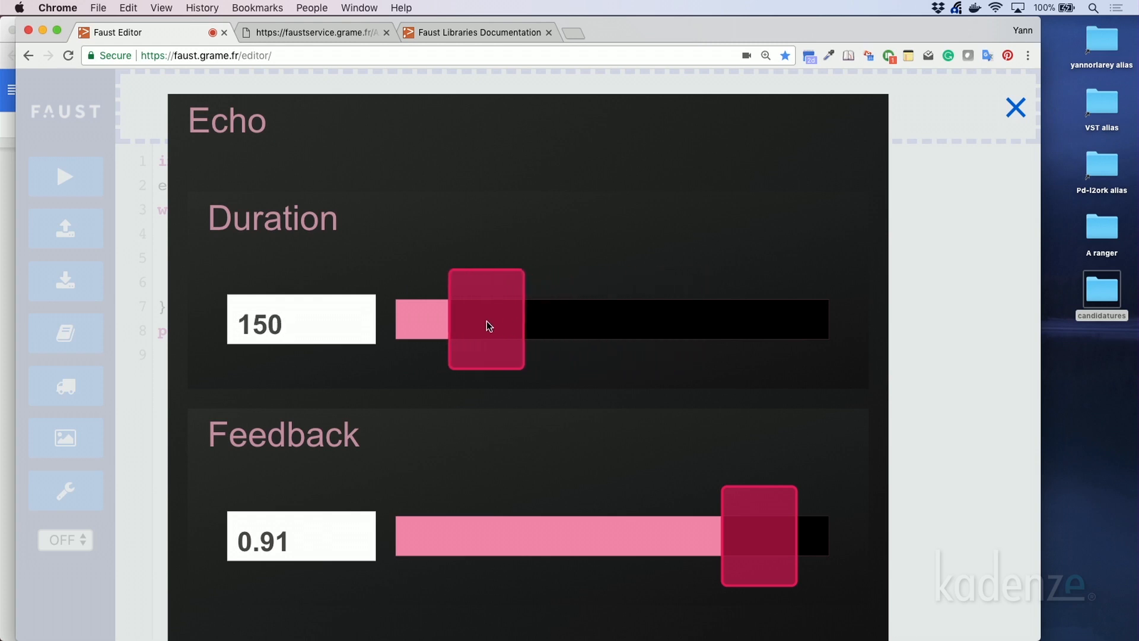
left_click_drag(485, 319, 540, 319)
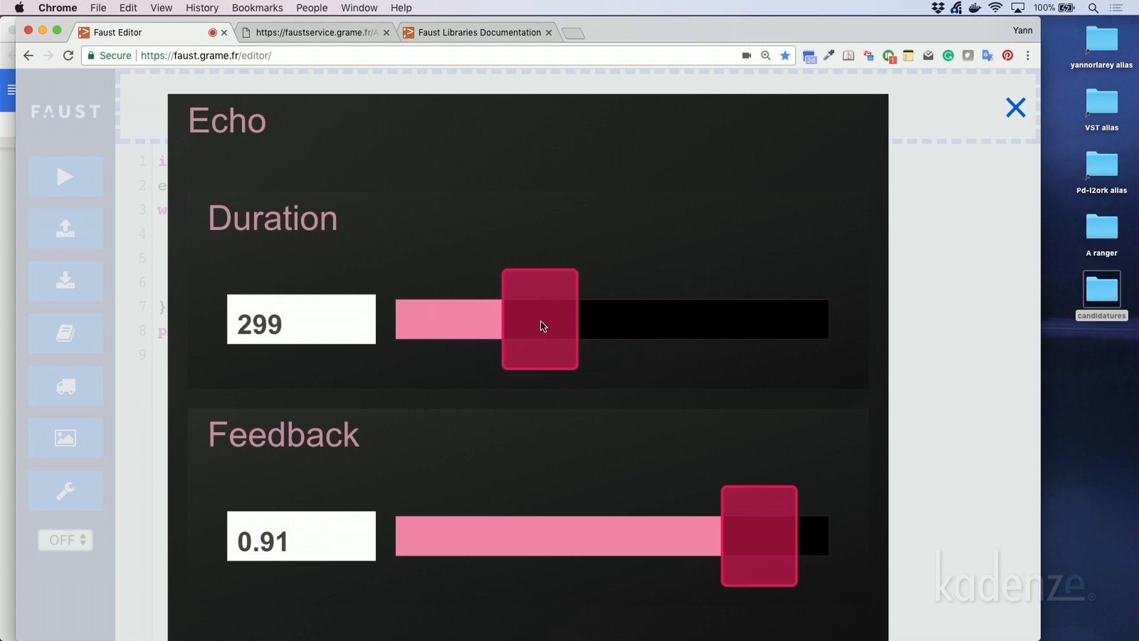
left_click_drag(539, 319, 595, 320)
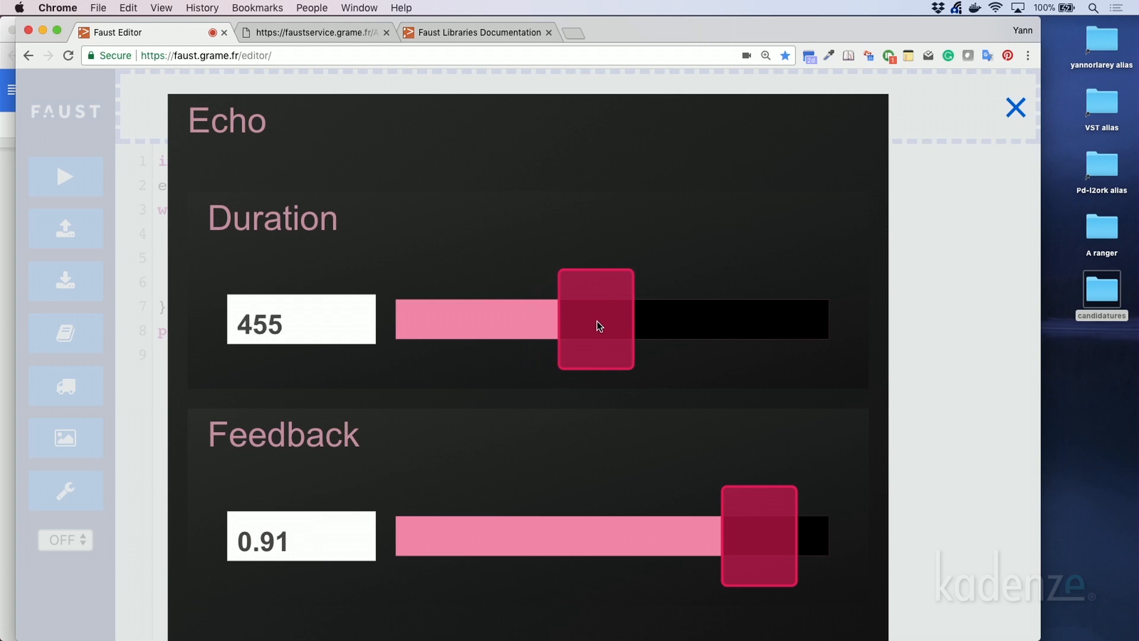